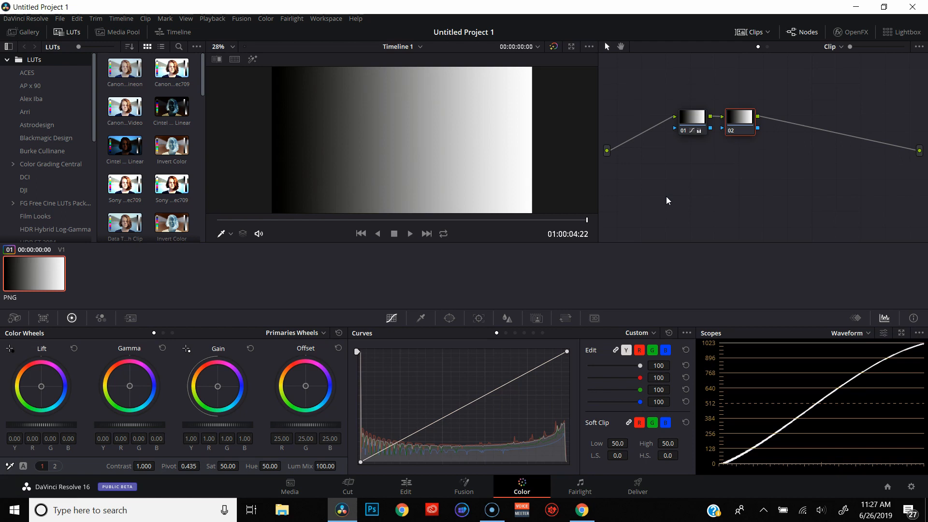
# - Add a point to the red-channel curve and nudge the gradient's shadows toward teal
pyautogui.click(626, 350)
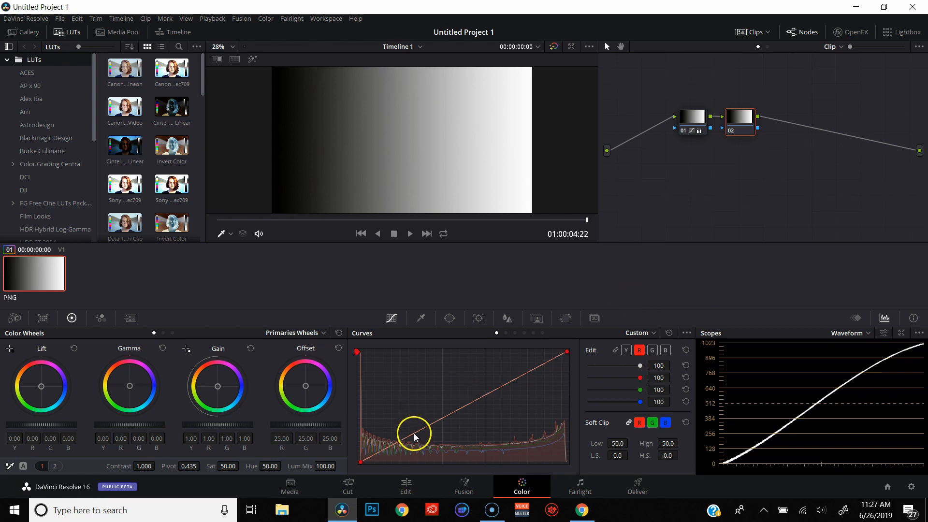
pyautogui.moveTo(414, 435); pyautogui.dragTo(401, 442)
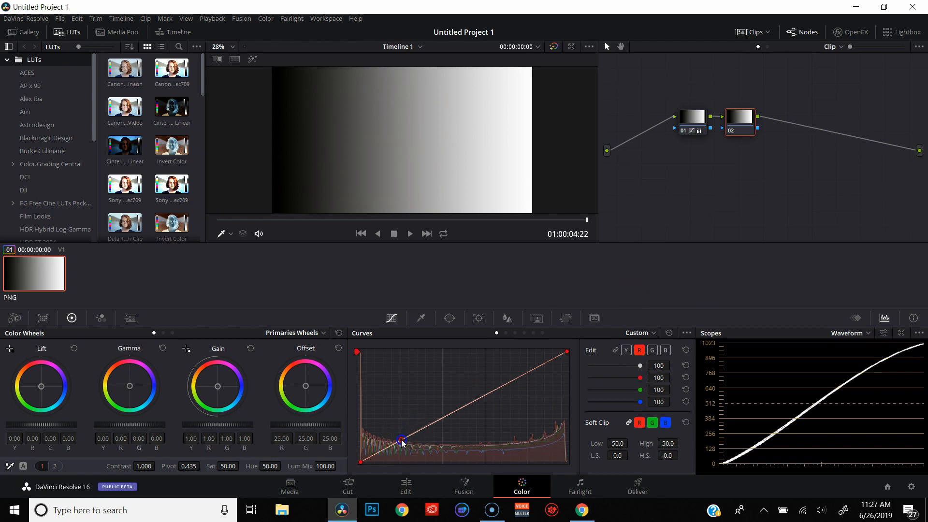
pyautogui.moveTo(401, 441); pyautogui.dragTo(403, 448)
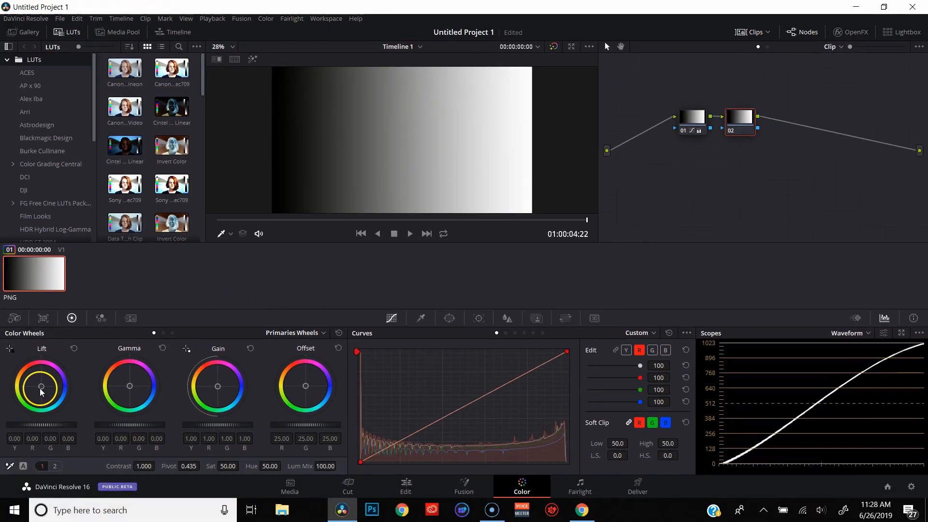
pyautogui.moveTo(41, 387); pyautogui.dragTo(41, 386)
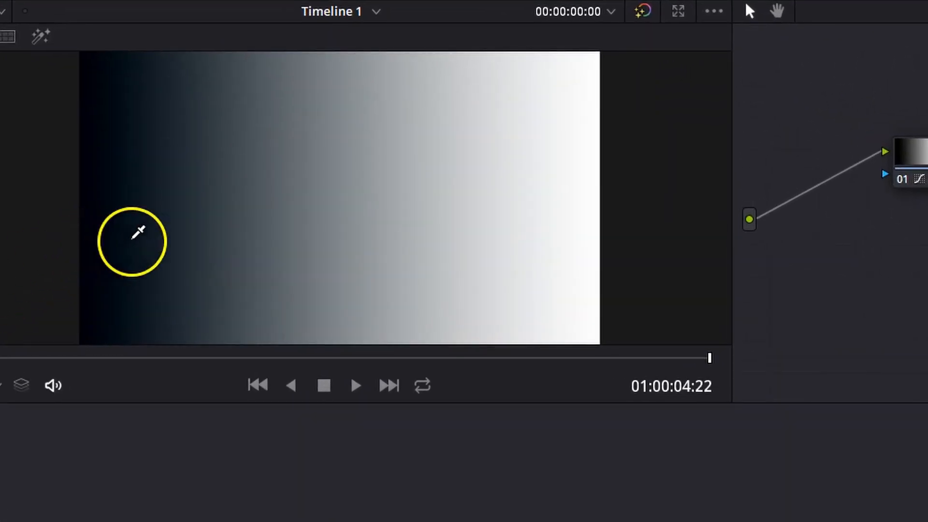
pyautogui.moveTo(560, 210)
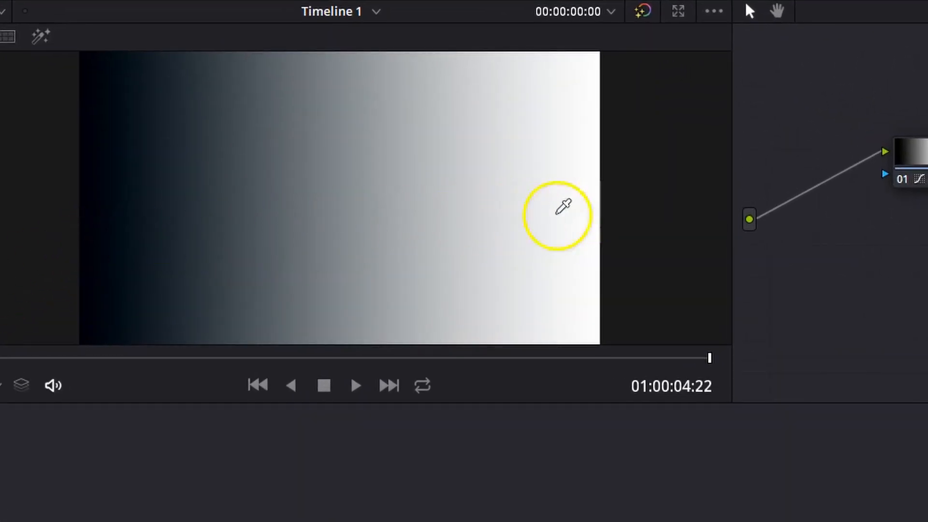
# - Switch the Primaries colour wheels to Log mode
pyautogui.click(560, 211)
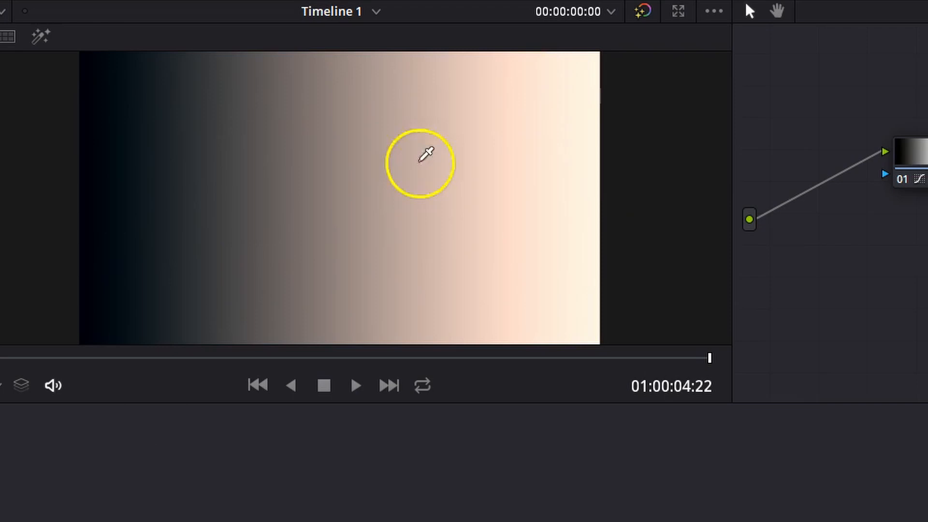
pyautogui.moveTo(236, 174)
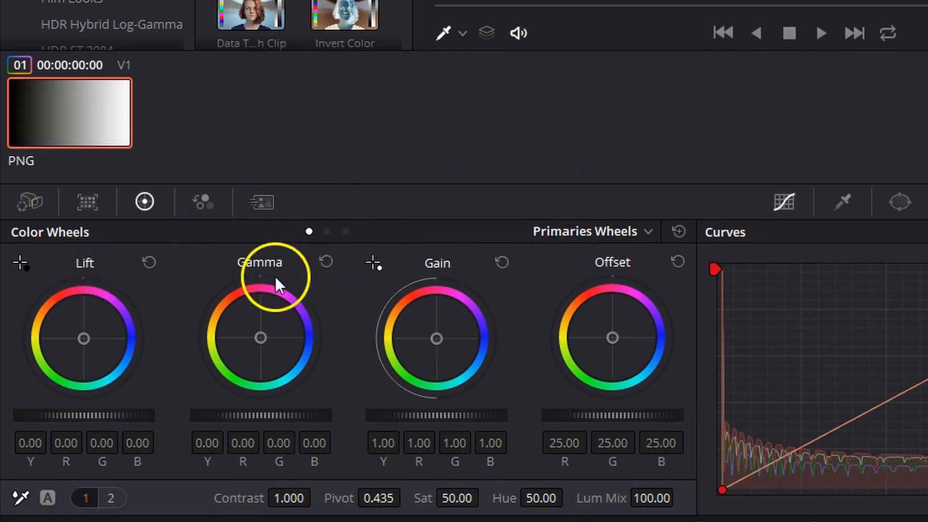
pyautogui.moveTo(298, 266)
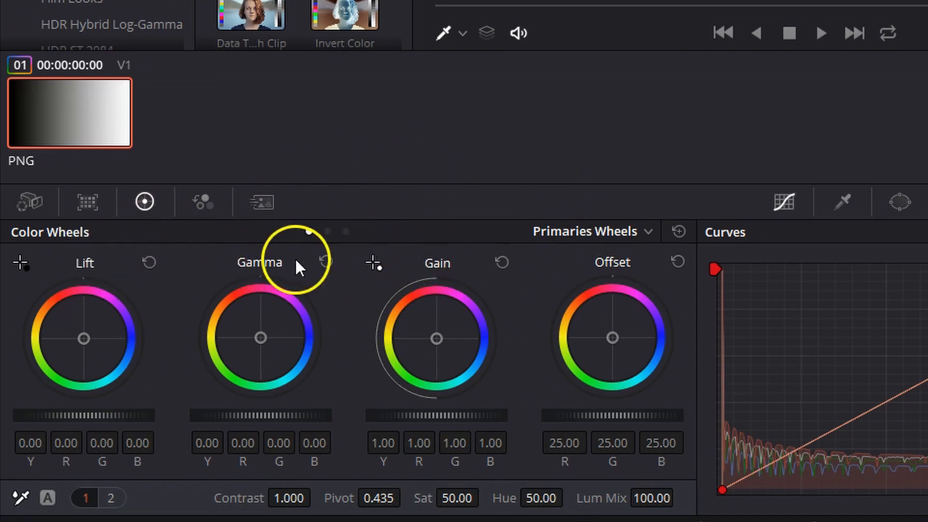
pyautogui.moveTo(552, 275)
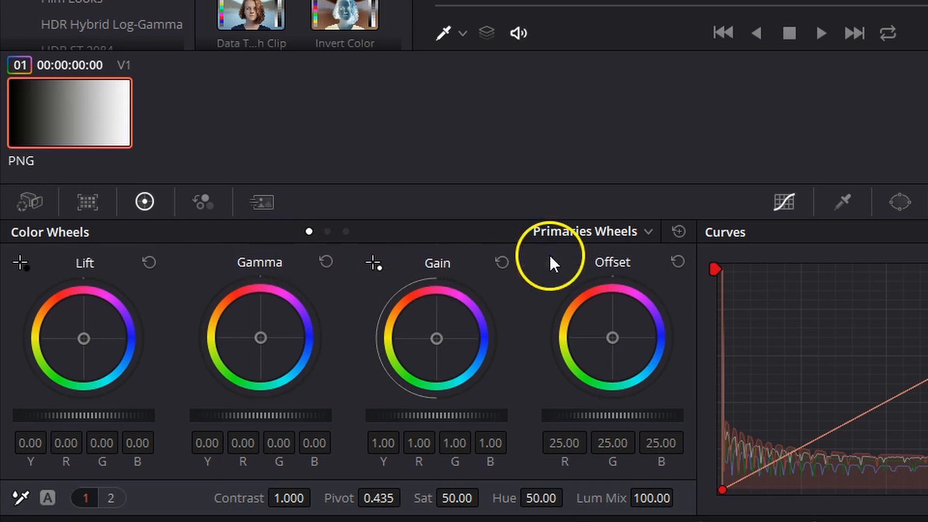
pyautogui.click(590, 231)
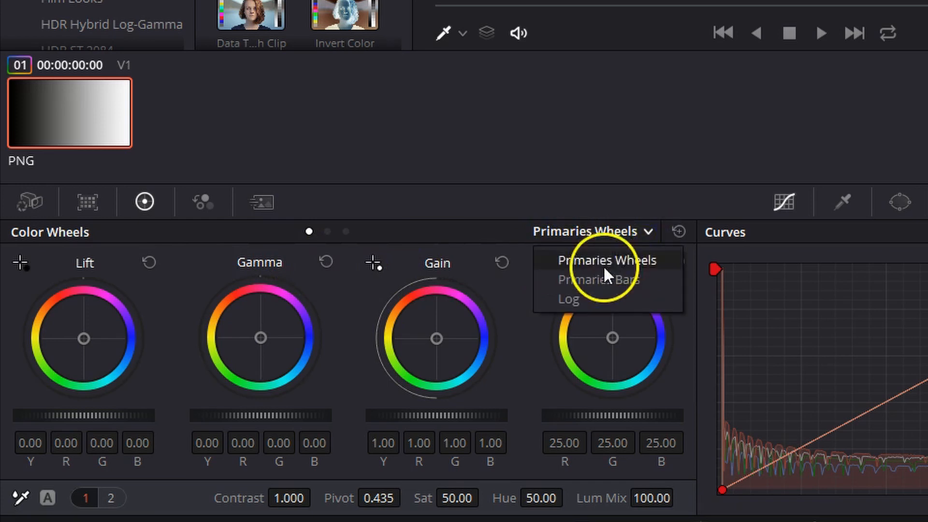
pyautogui.click(569, 300)
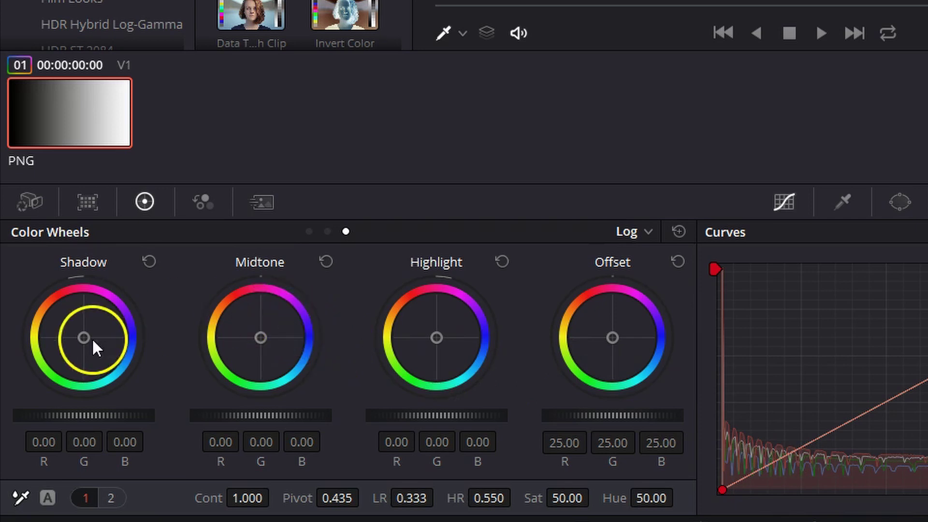
# - Drag the Shadow log wheel toward teal to tint the gradient's shadows
pyautogui.moveTo(82, 334); pyautogui.dragTo(102, 348)
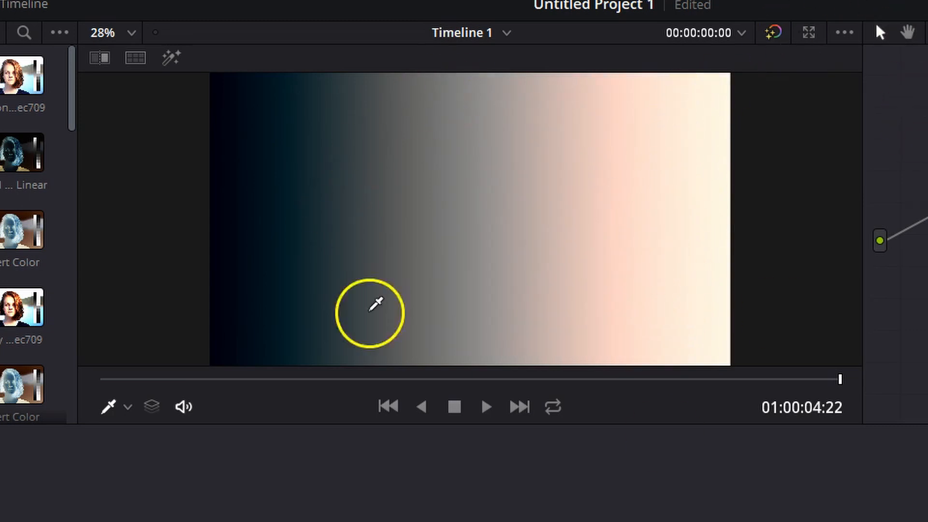
pyautogui.moveTo(759, 203)
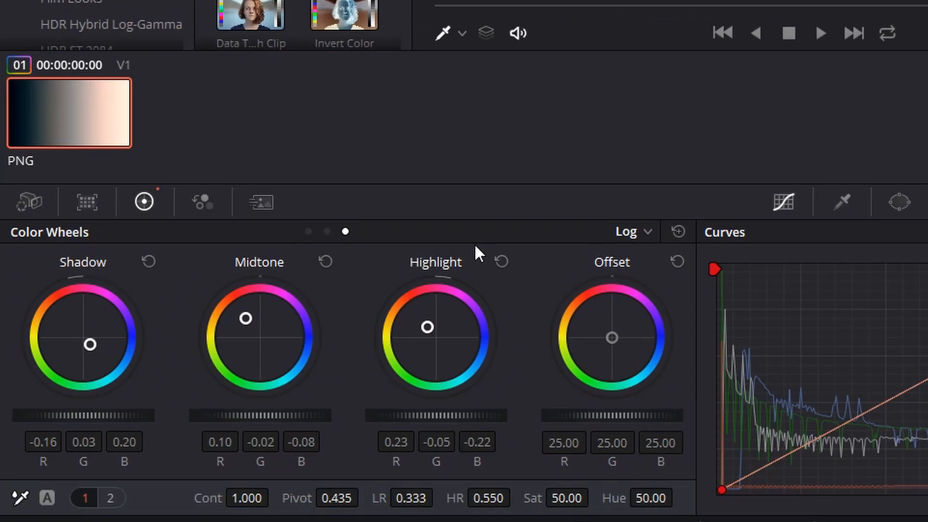
pyautogui.moveTo(326, 395)
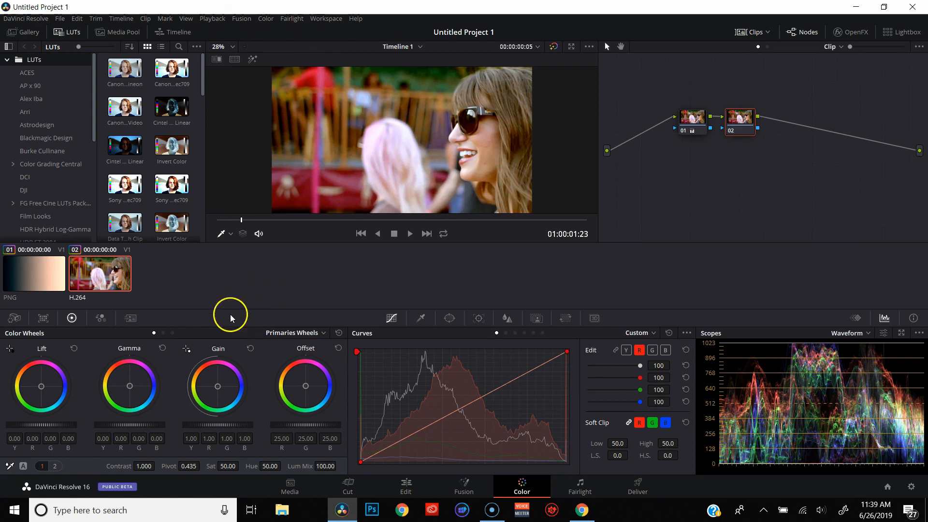
pyautogui.moveTo(42, 391)
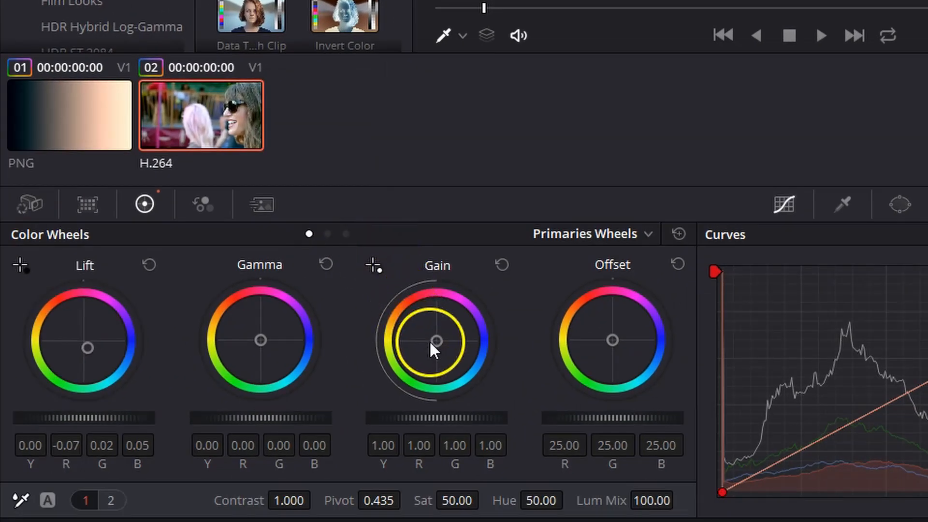
pyautogui.moveTo(436, 340); pyautogui.dragTo(432, 331)
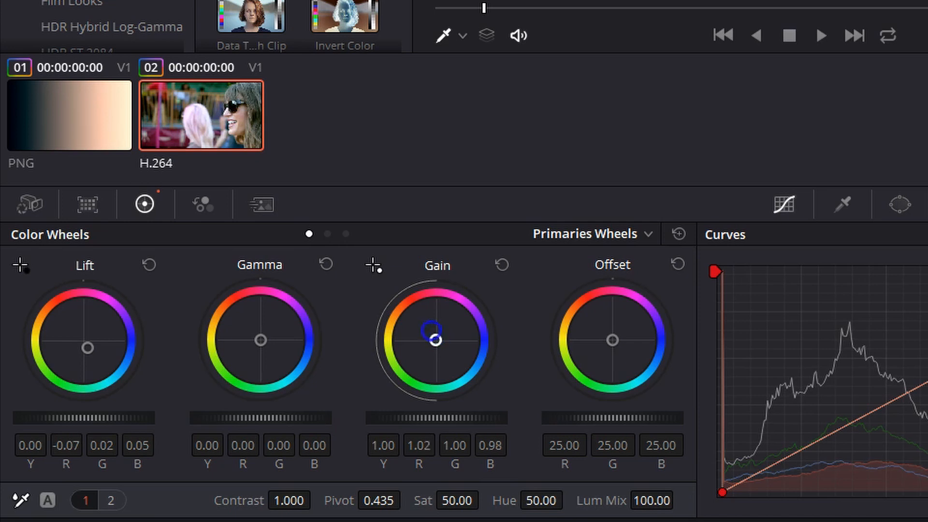
pyautogui.moveTo(438, 339); pyautogui.dragTo(410, 305)
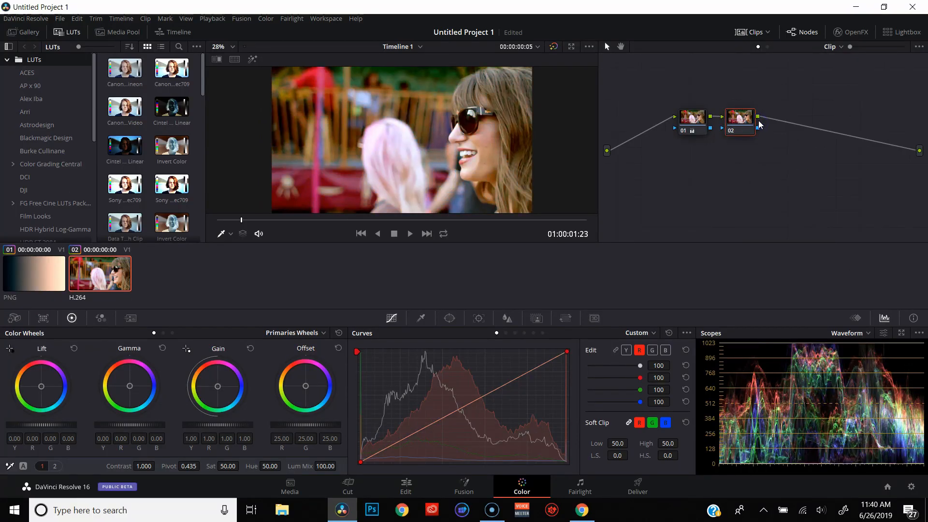
# - Set the clip's wheels to Log, push Shadow strongly toward teal, and adjust Highlight
pyautogui.click(323, 333)
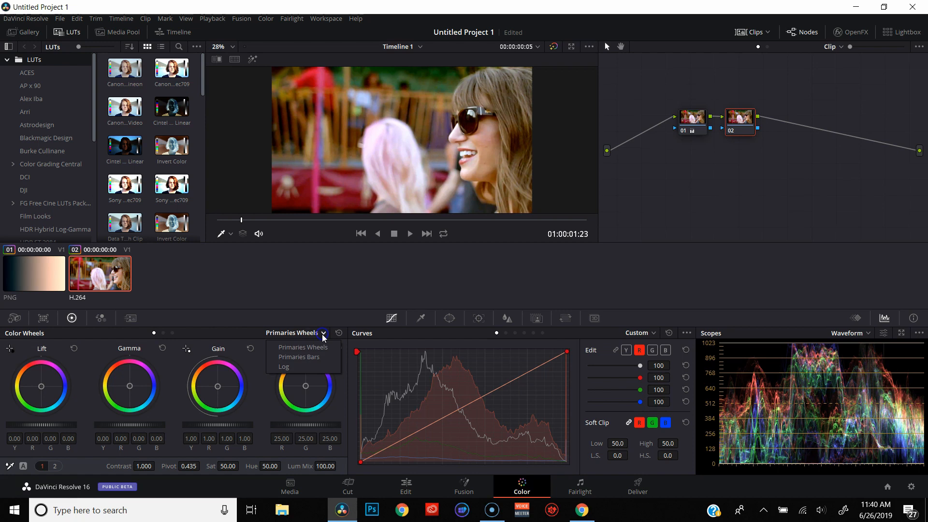
pyautogui.click(283, 366)
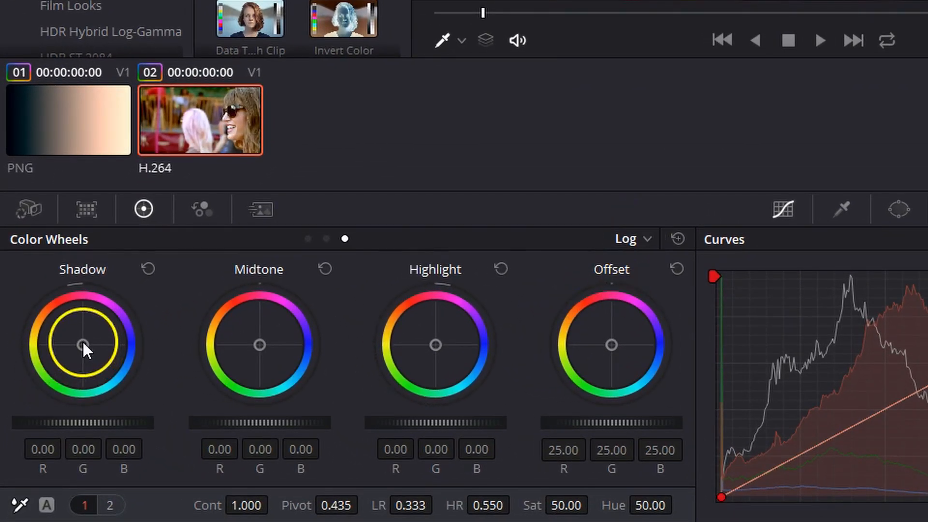
pyautogui.moveTo(83, 346); pyautogui.dragTo(92, 355)
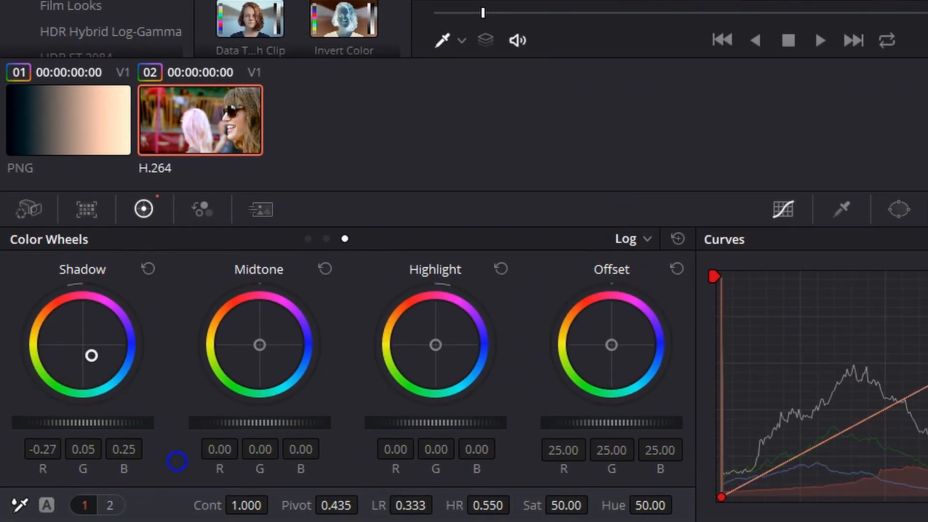
pyautogui.moveTo(92, 355); pyautogui.dragTo(77, 364)
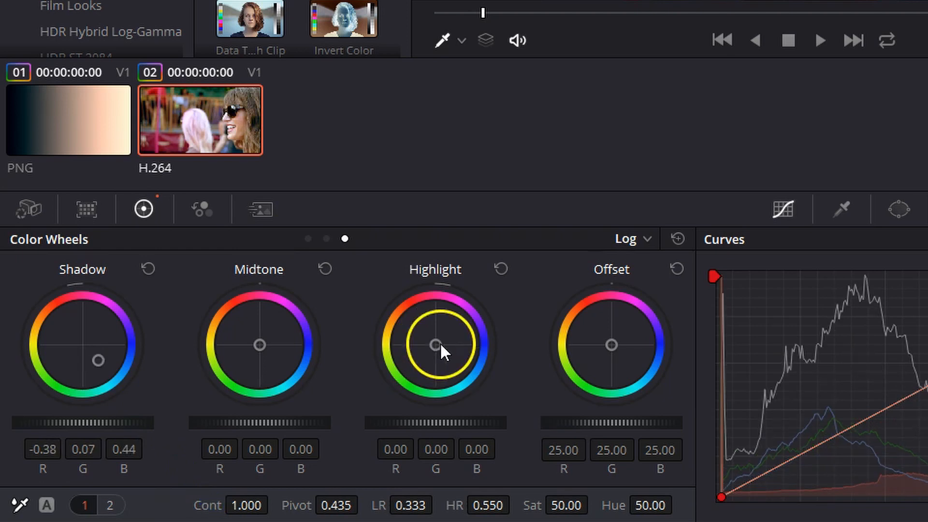
pyautogui.moveTo(437, 345); pyautogui.dragTo(422, 332)
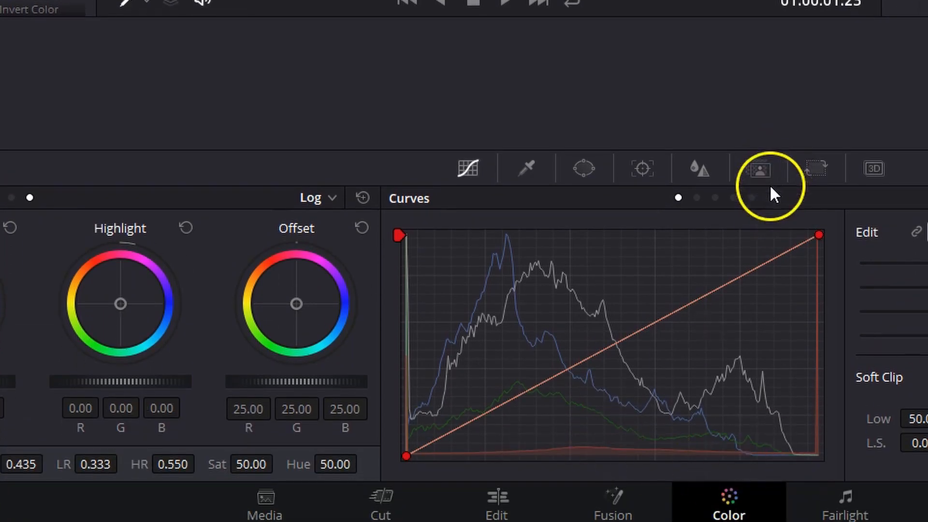
# - On the Lum vs Sat curve, add a point at luminance 0.50 and raise it well above neutral
pyautogui.click(759, 168)
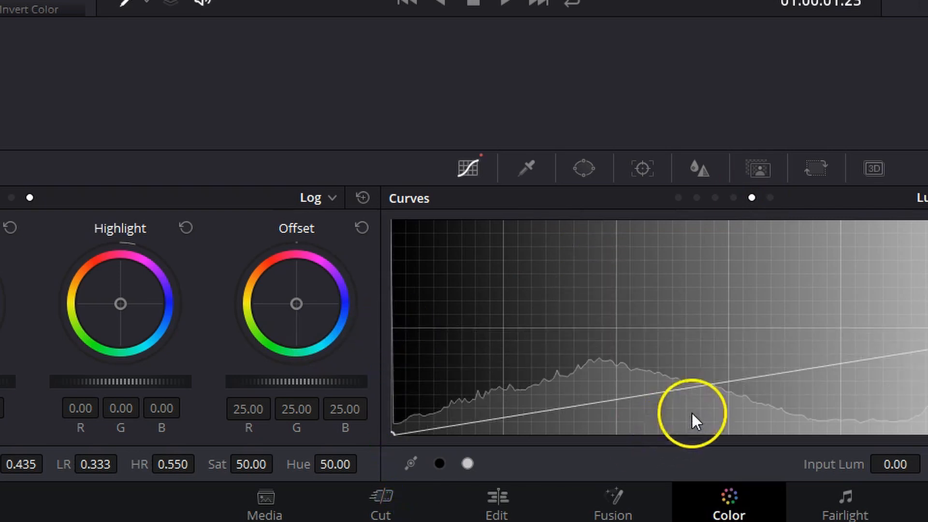
pyautogui.click(725, 373)
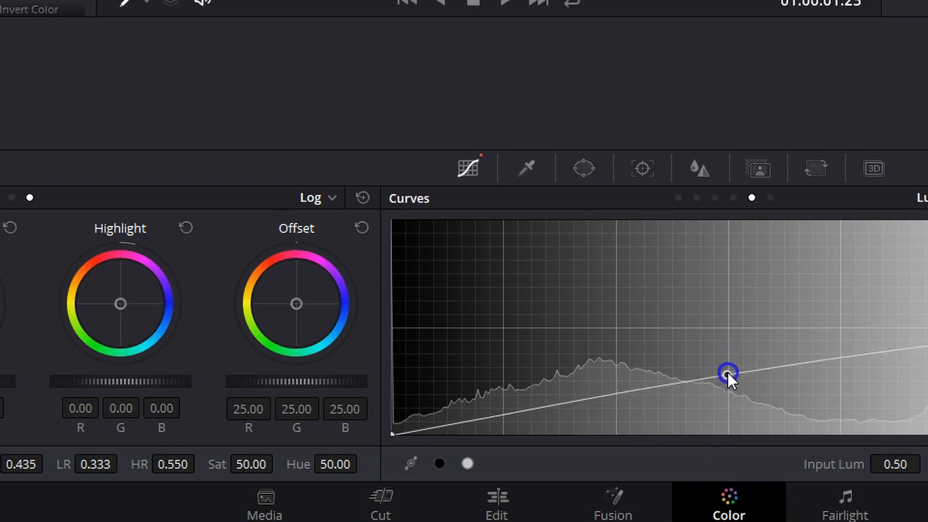
pyautogui.moveTo(729, 371); pyautogui.dragTo(729, 316)
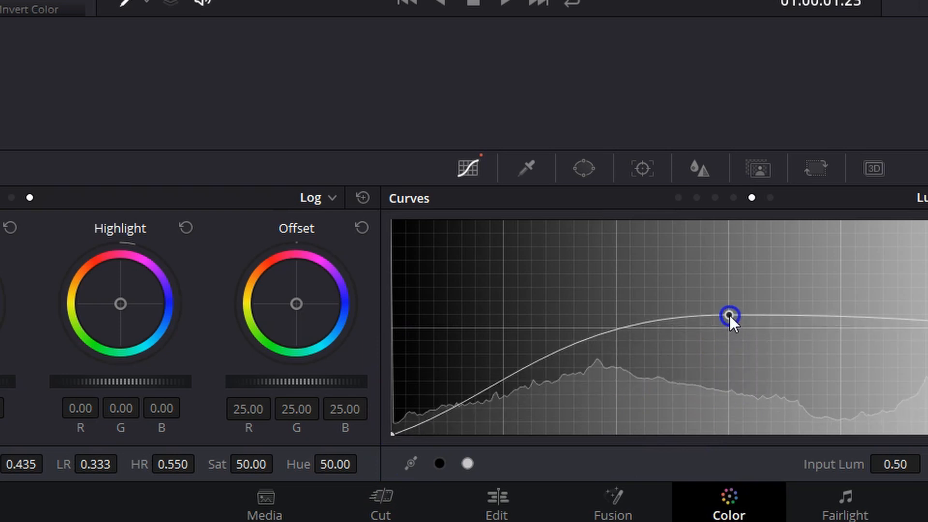